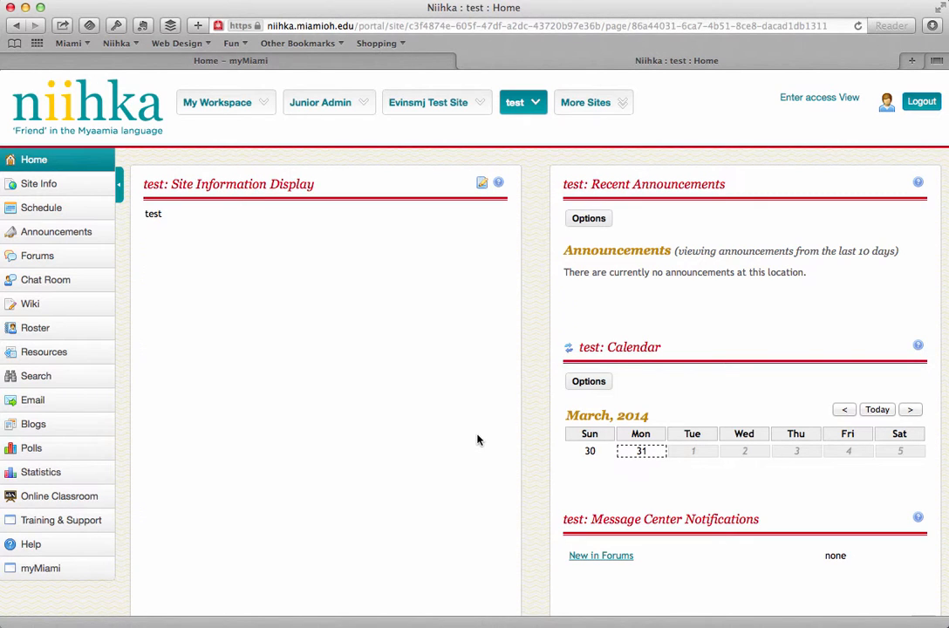
mouse_move(155, 508)
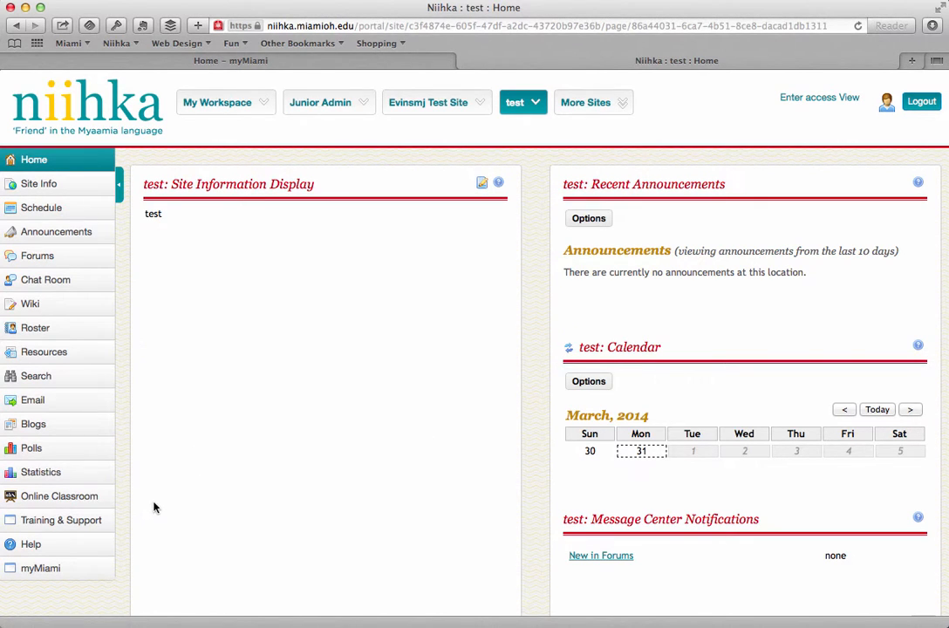
mouse_move(59, 496)
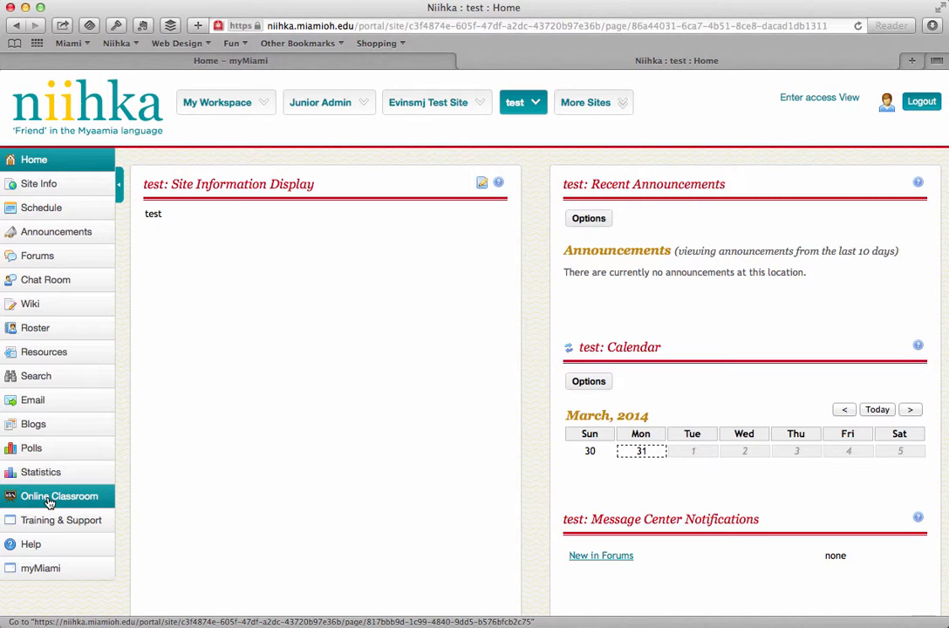
Go to the Online Classroom lesson page and reveal its More Tools list
left_click(59, 496)
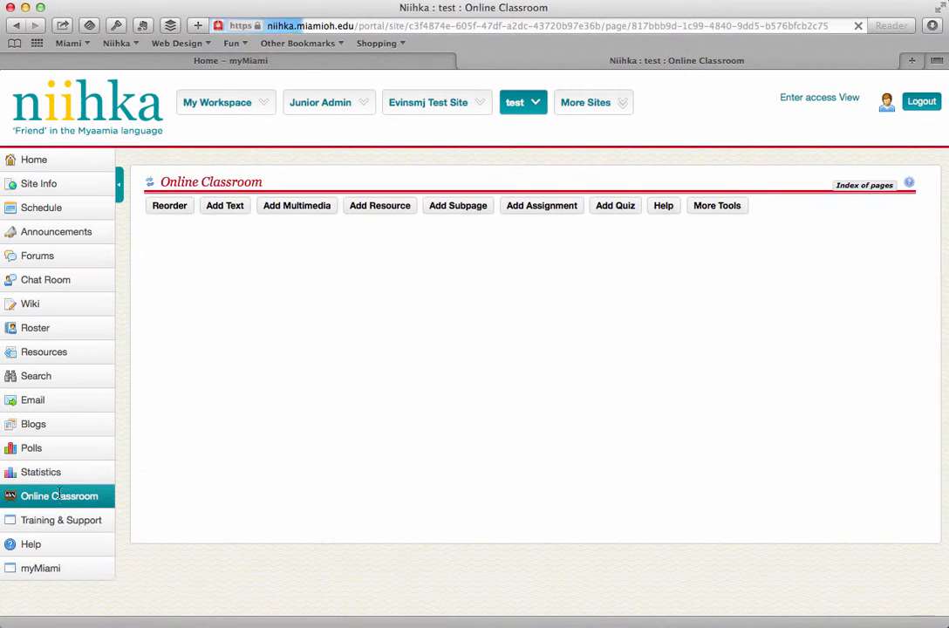
left_click(59, 496)
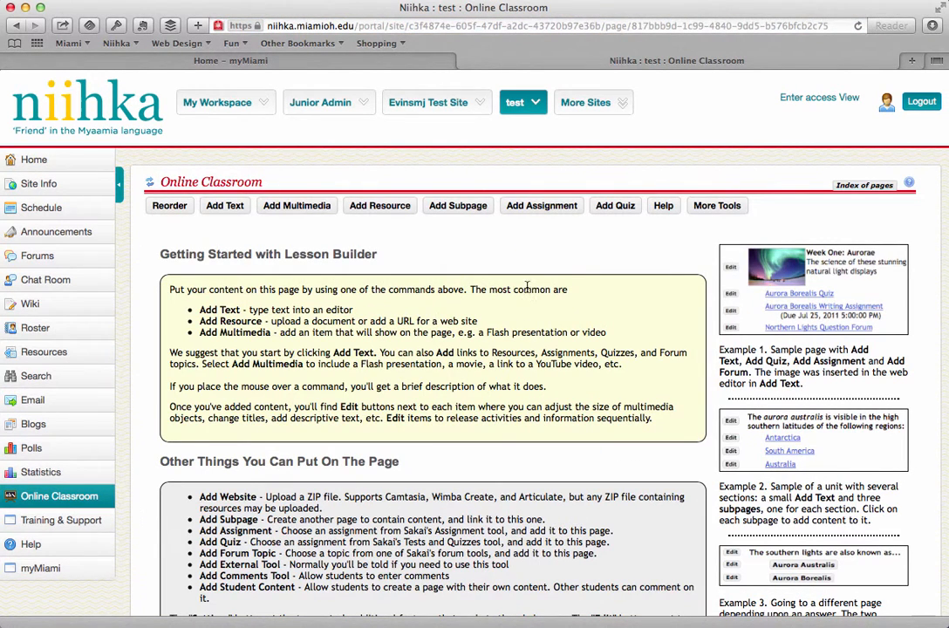
left_click(715, 206)
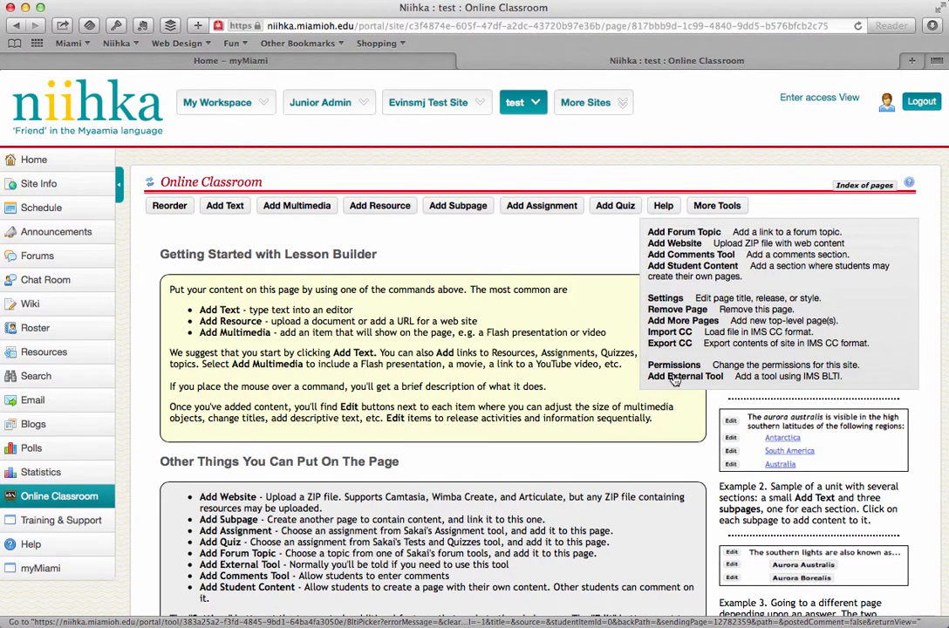
Add an Atomic Learning external tool with title and button text 'Atomic Learning'
left_click(684, 376)
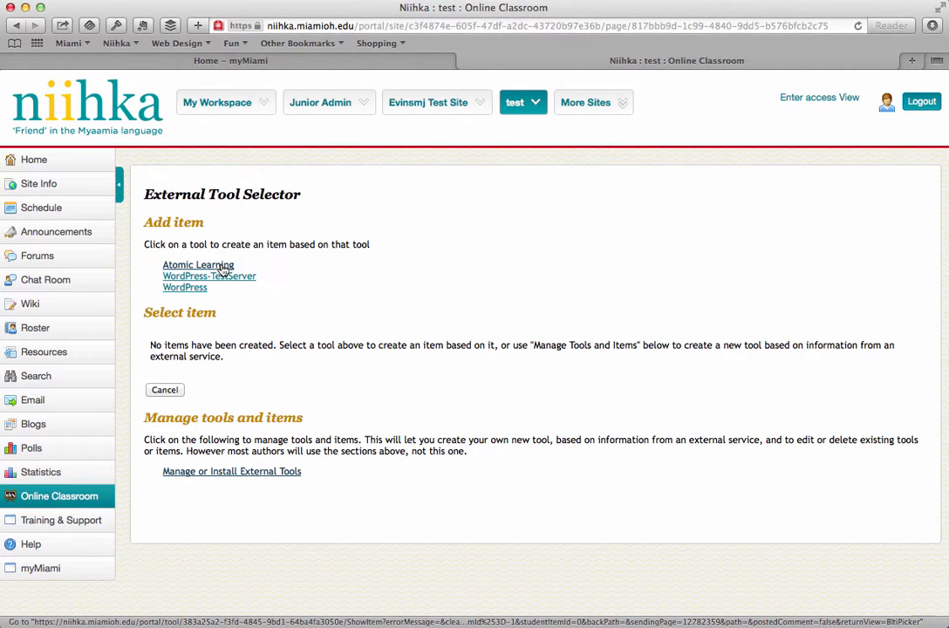
left_click(199, 265)
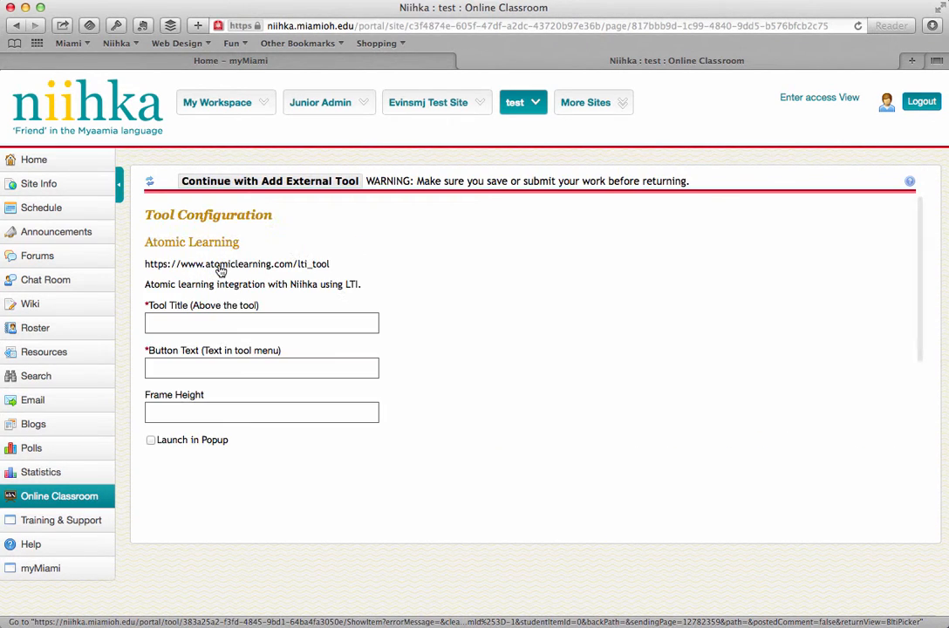
type("A")
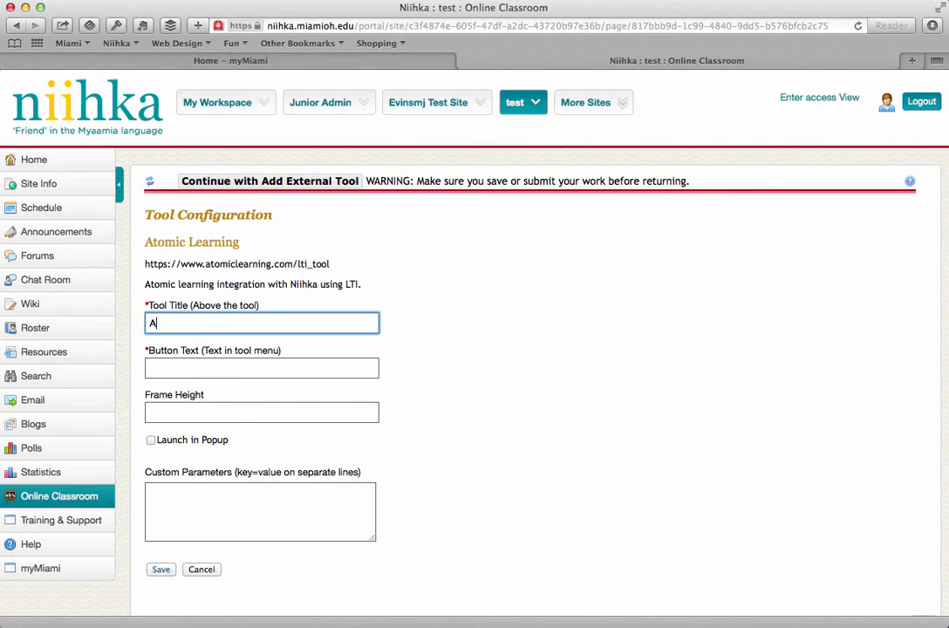
type("tomic Learning")
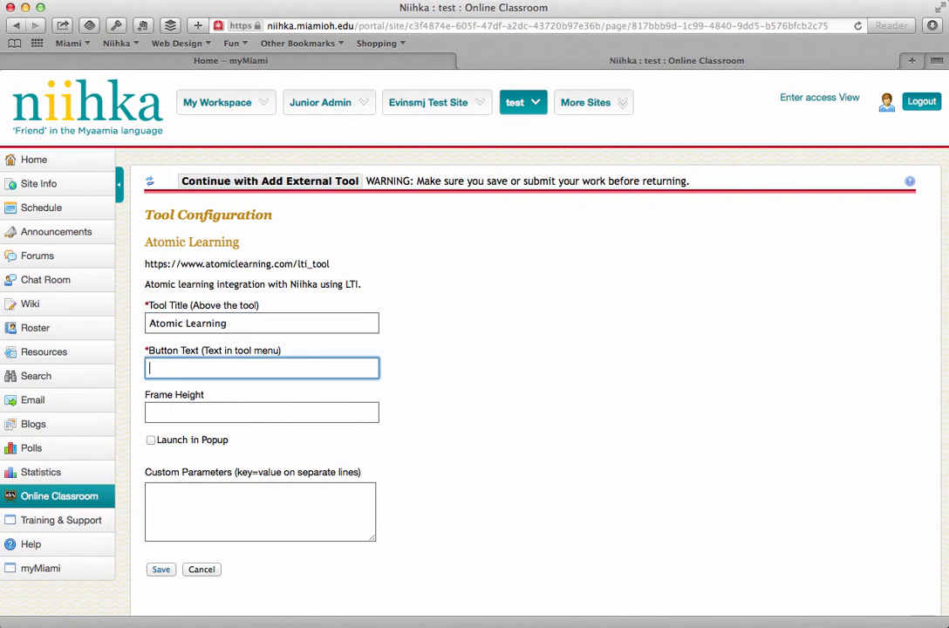
type("Atomic Learning")
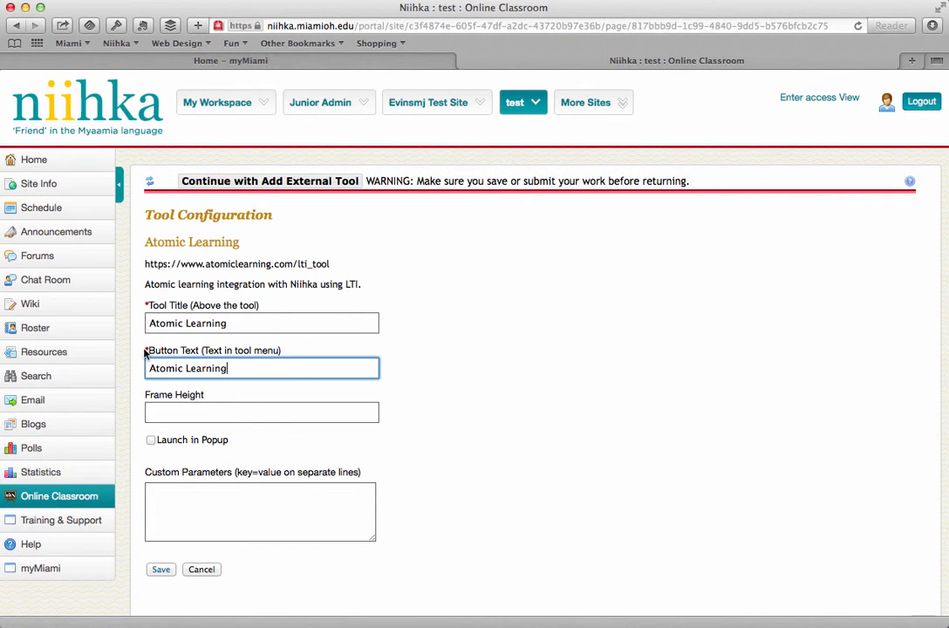
mouse_move(160, 568)
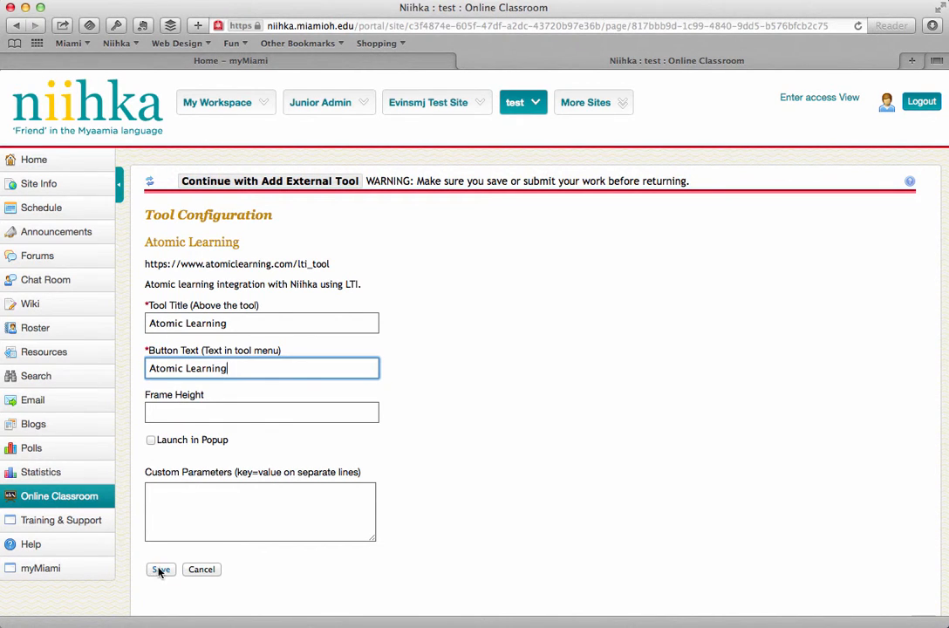
Save the tool item and launch Atomic Learning's course search in a new tab
left_click(160, 569)
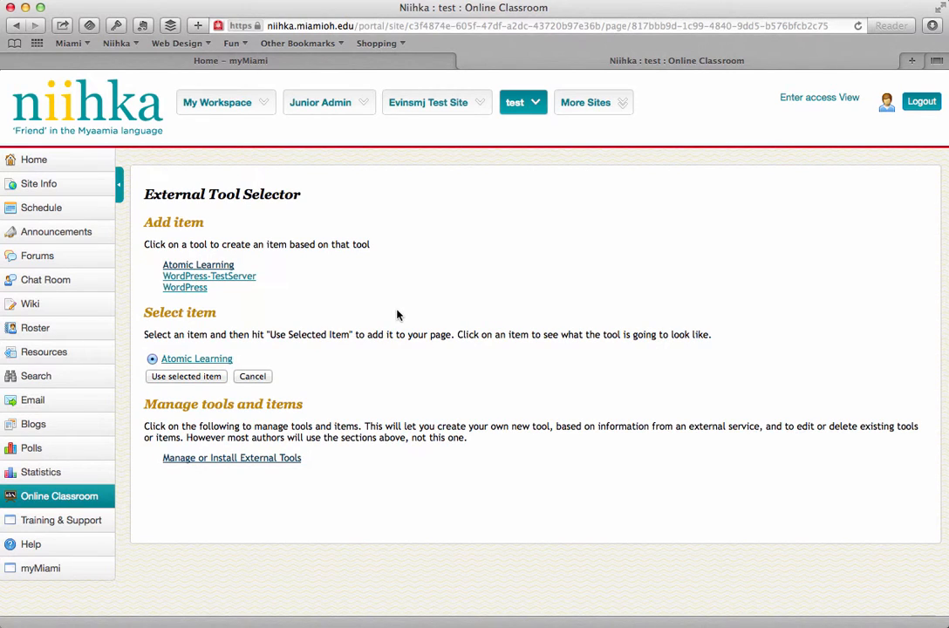
mouse_move(196, 359)
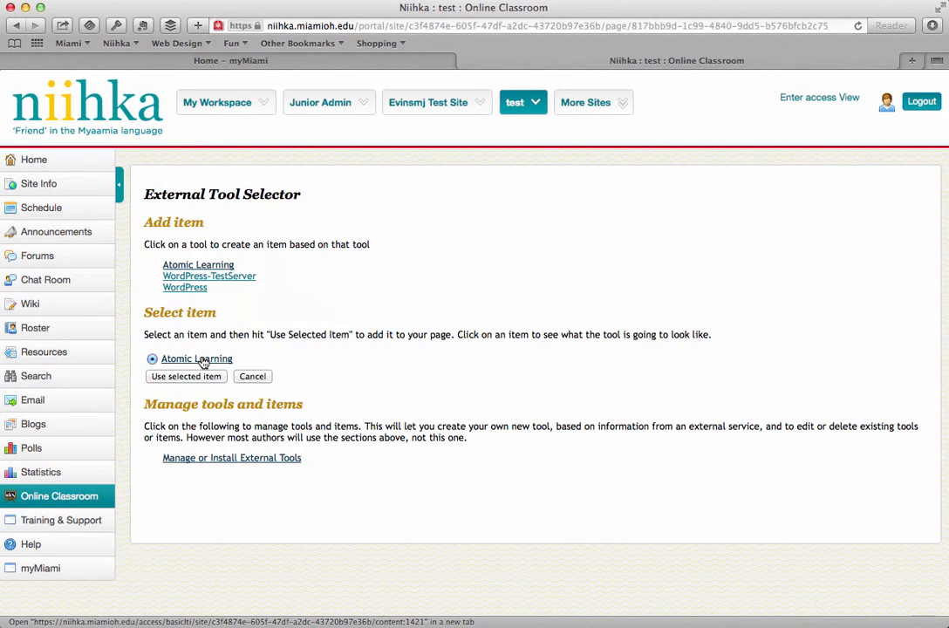
left_click(197, 265)
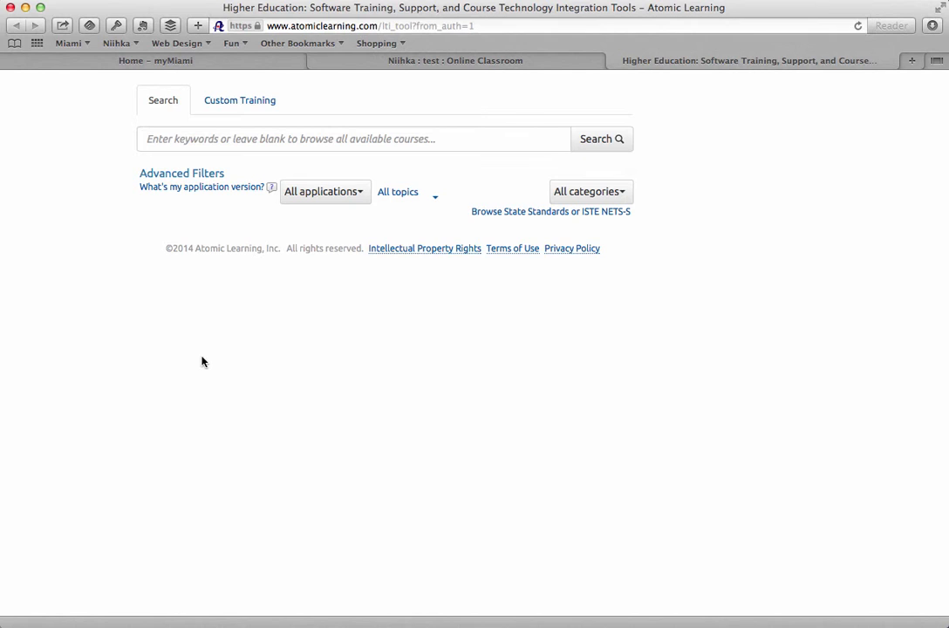
Search the Atomic Learning catalogue for 'word'
left_click(353, 139)
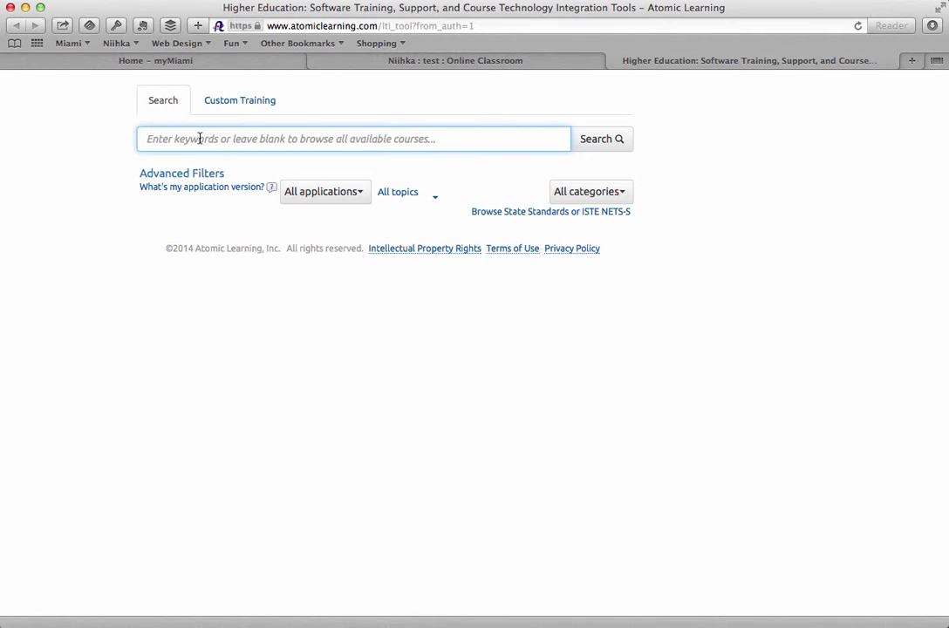
type("wo")
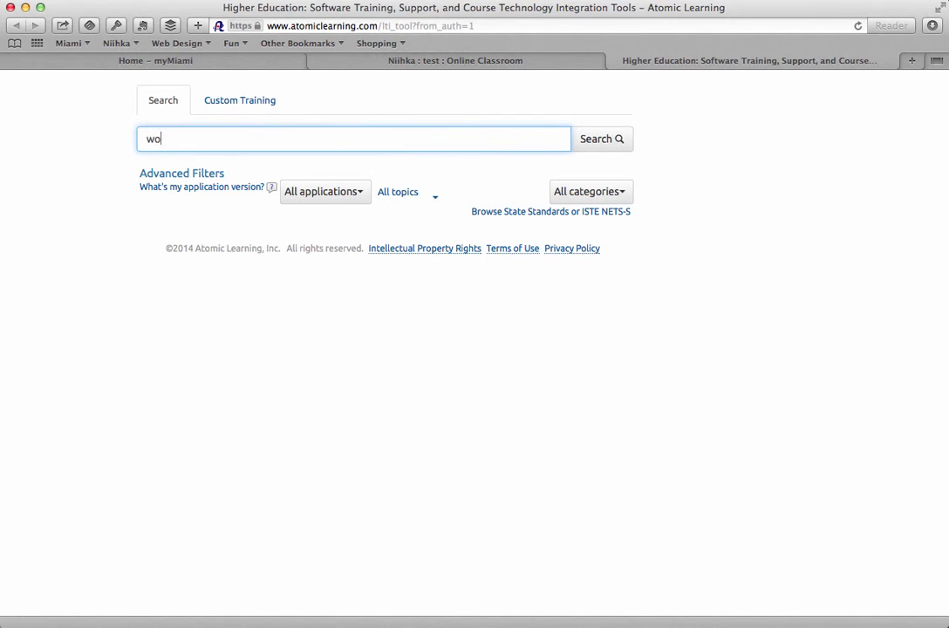
type("rd")
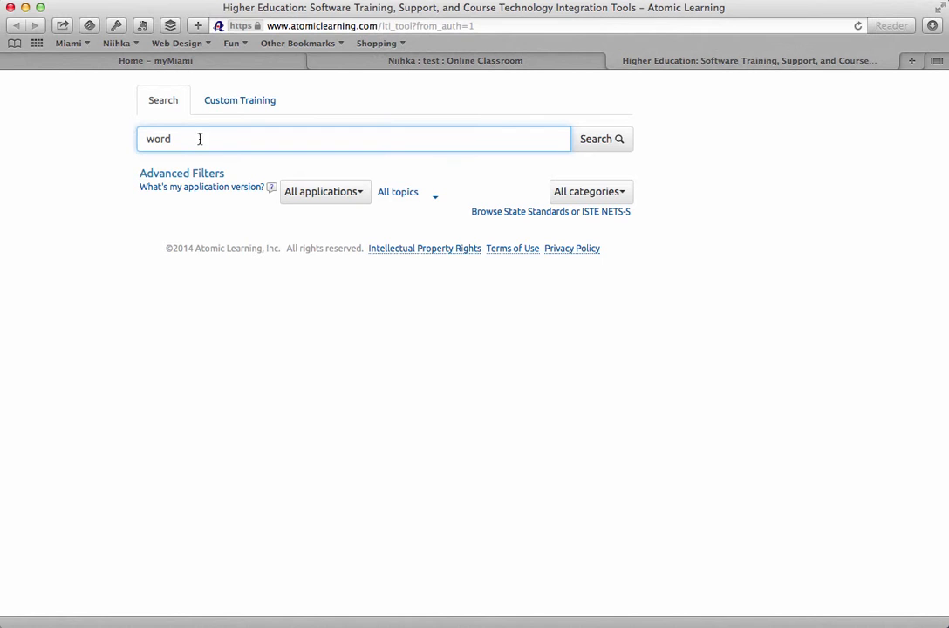
left_click(600, 140)
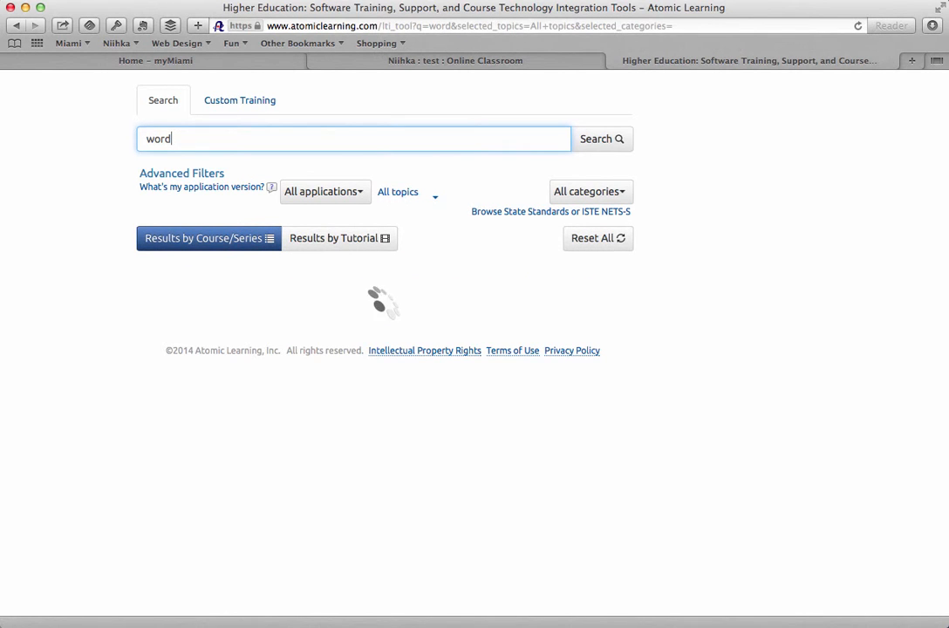
left_click(600, 140)
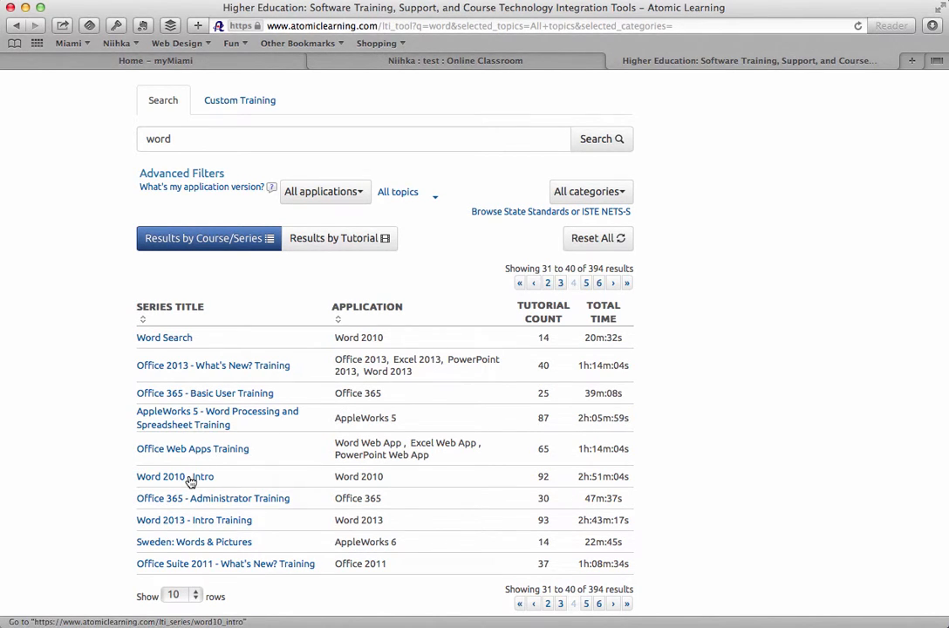
Select the Word 2010 - Intro Training series from the results
left_click(175, 477)
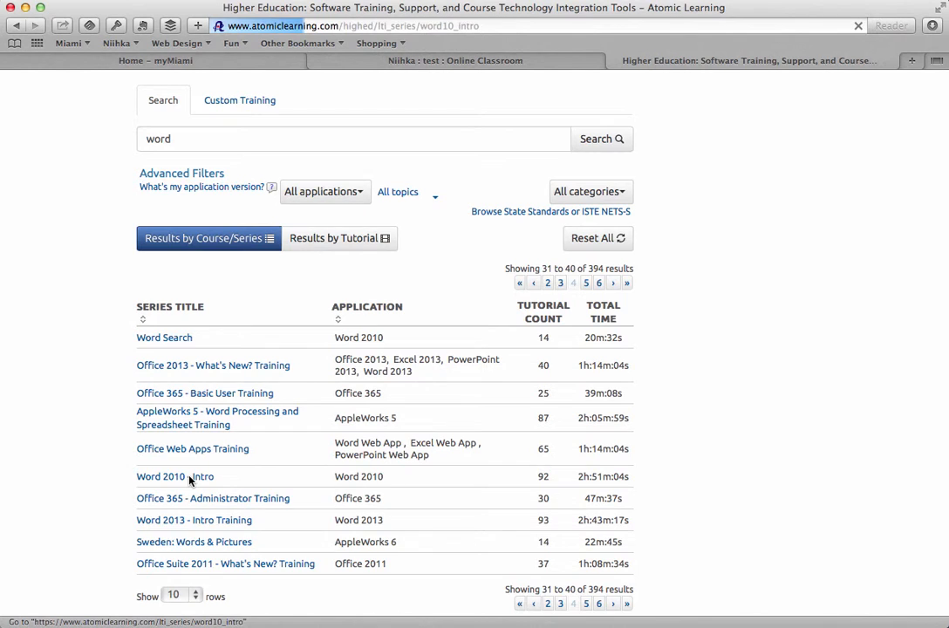
left_click(175, 477)
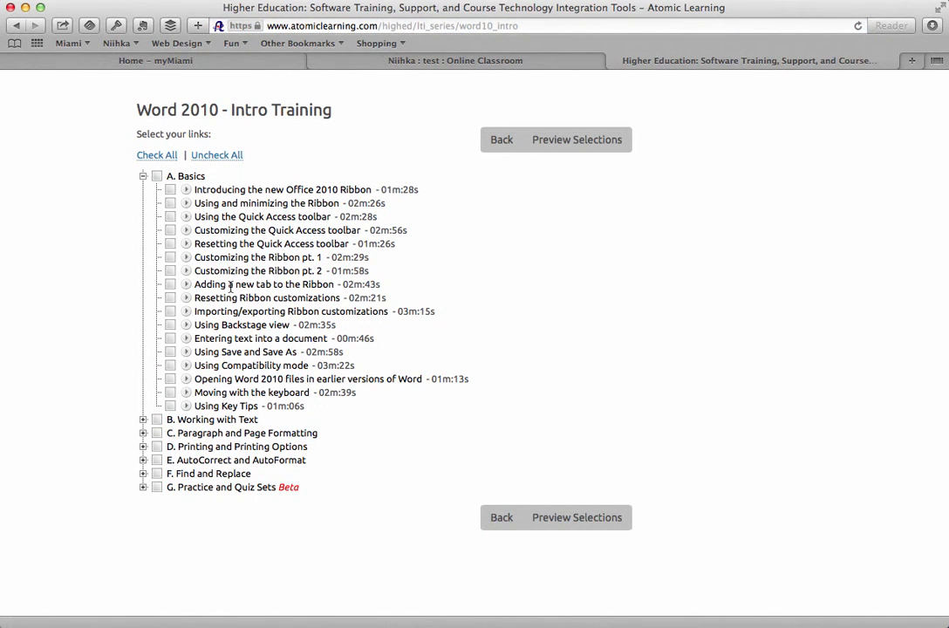
mouse_move(235, 531)
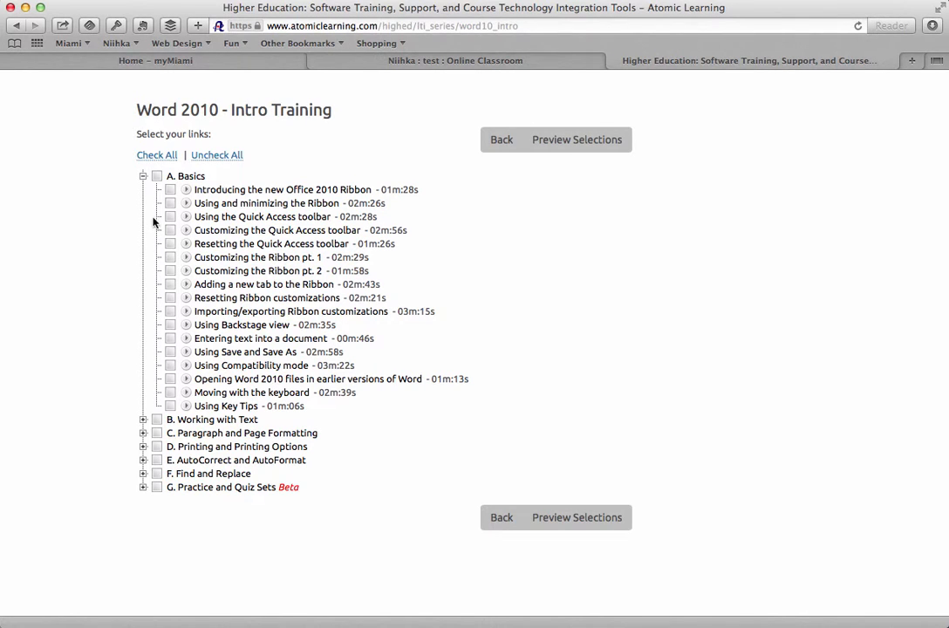
Select the Quick Access toolbar, Ribbon pt. 2 and Ribbon customizations tutorials and preview them
left_click(157, 177)
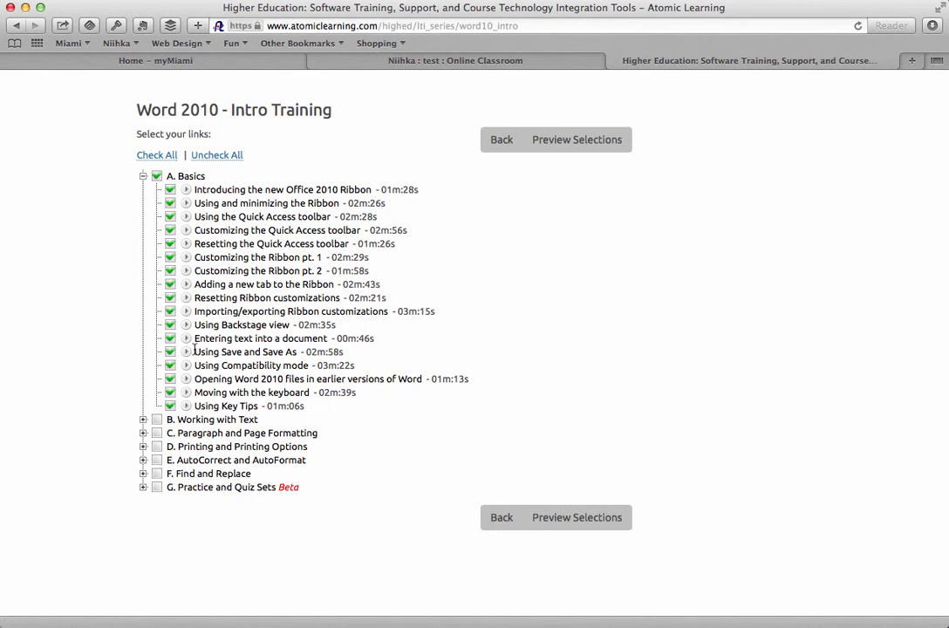
left_click(216, 154)
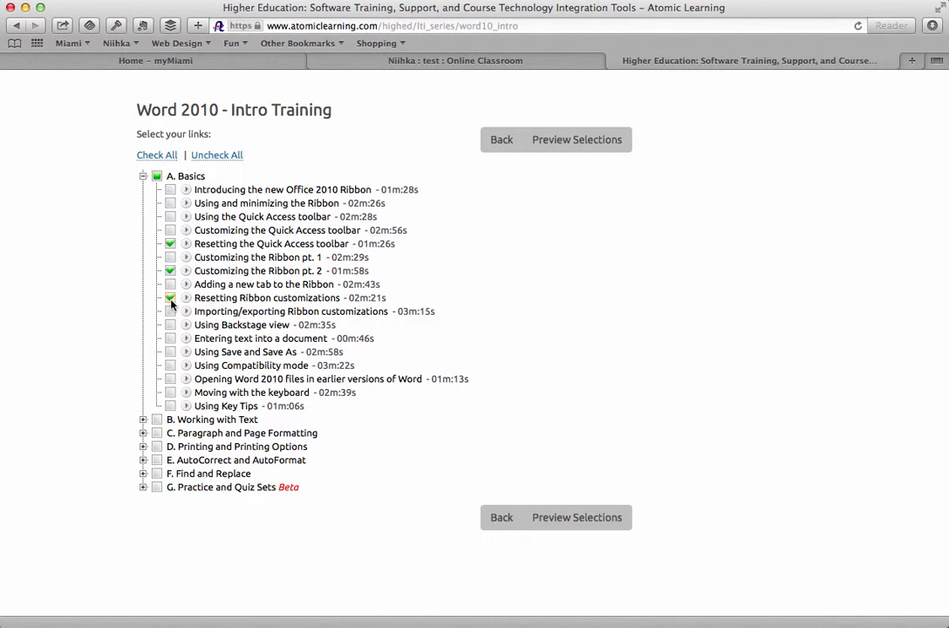
left_click(171, 296)
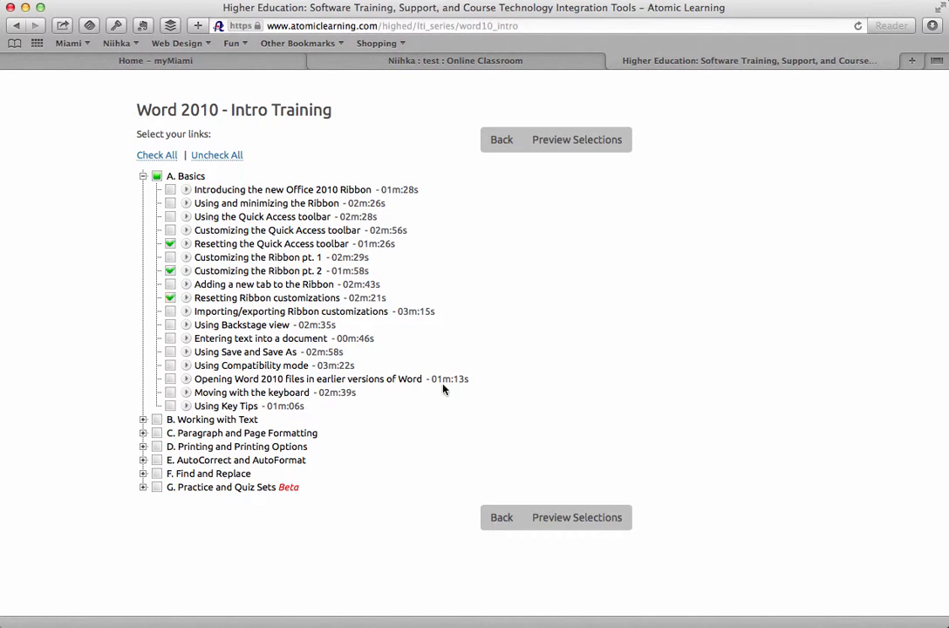
left_click(576, 140)
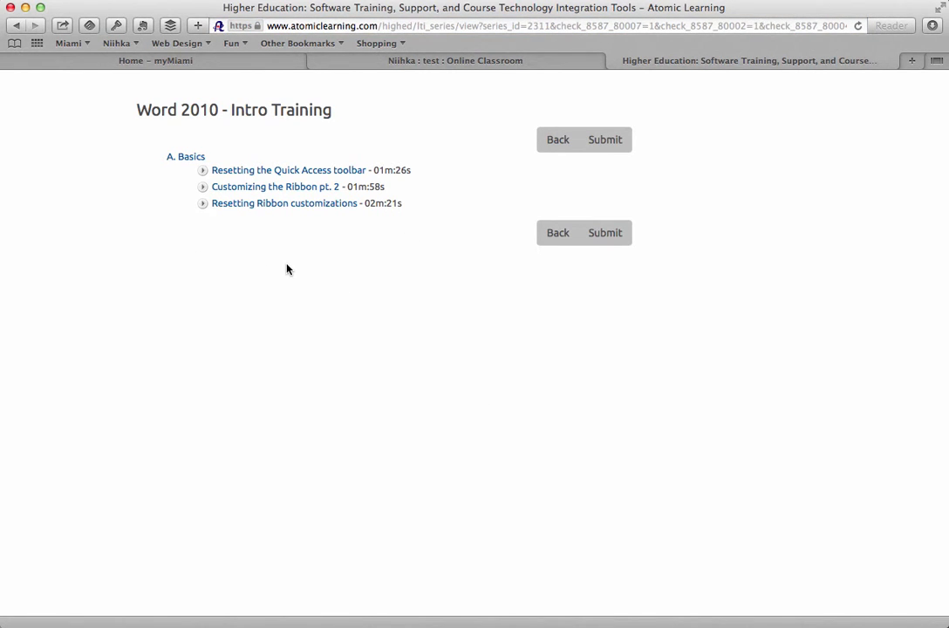
Submit the tutorials and place the Atomic Learning item on the lesson page
left_click(606, 232)
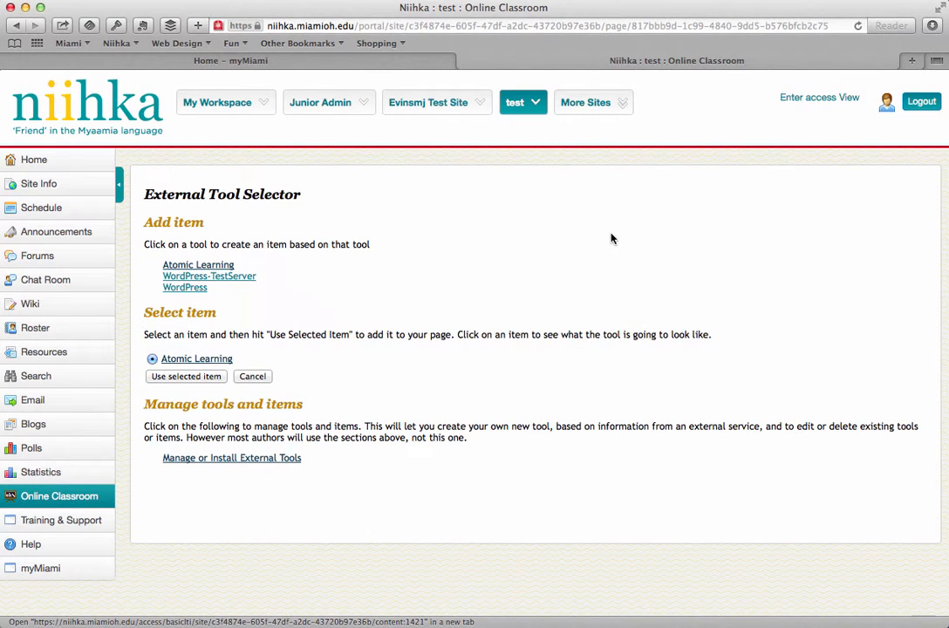
mouse_move(346, 321)
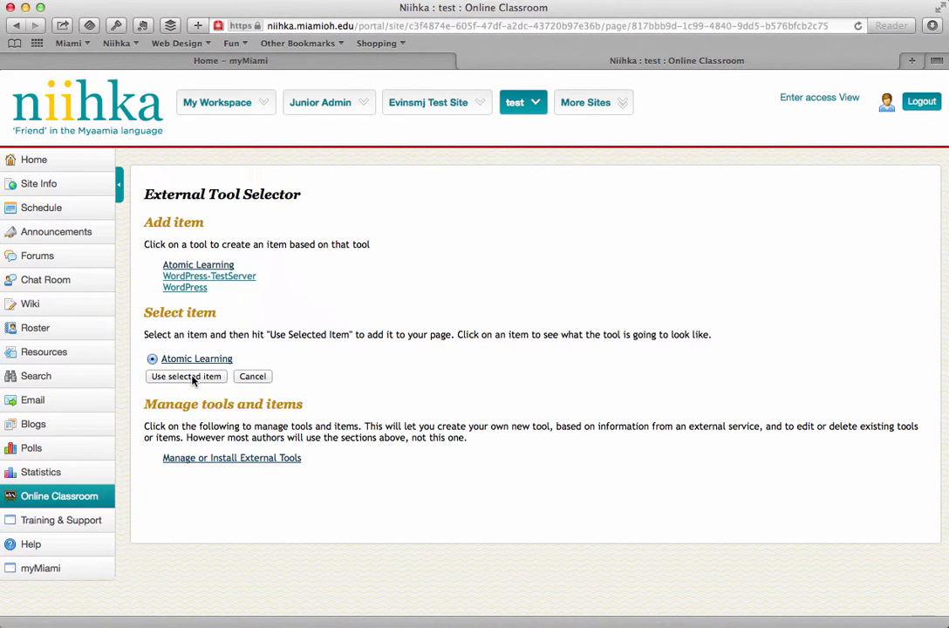
left_click(185, 376)
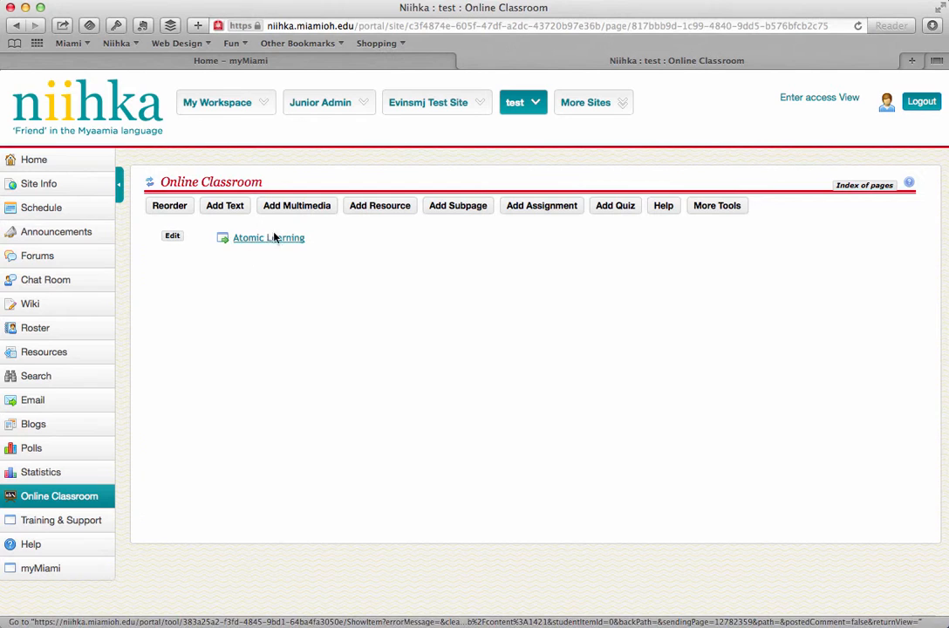
mouse_move(265, 275)
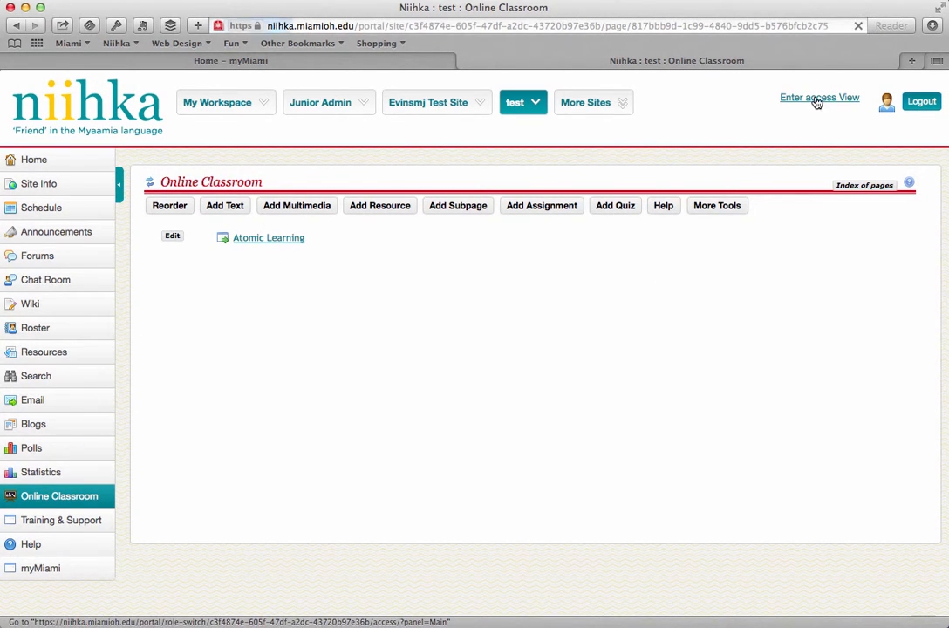
Enter student access view and follow the Atomic Learning link to the three tutorials
left_click(820, 97)
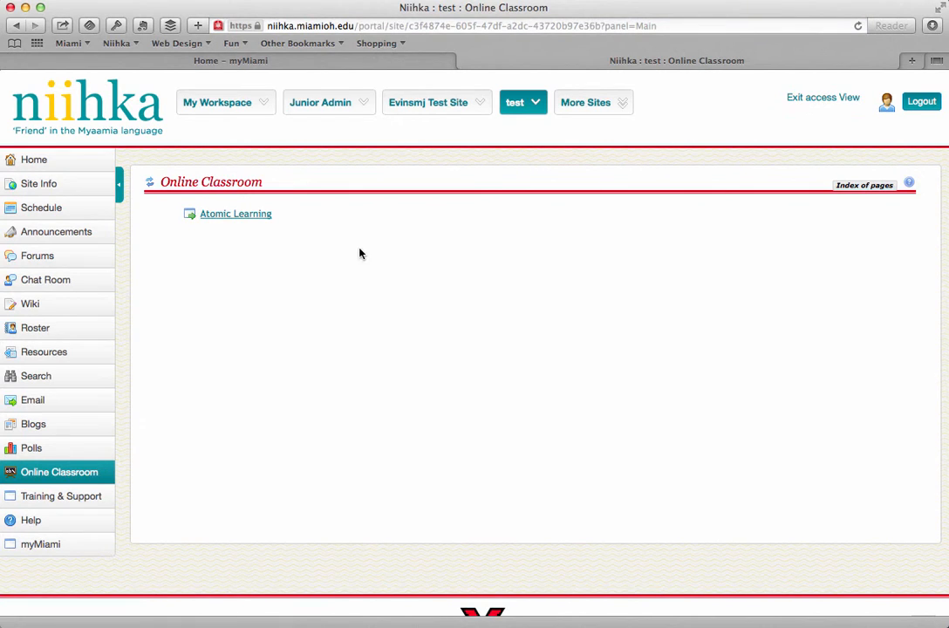
left_click(236, 213)
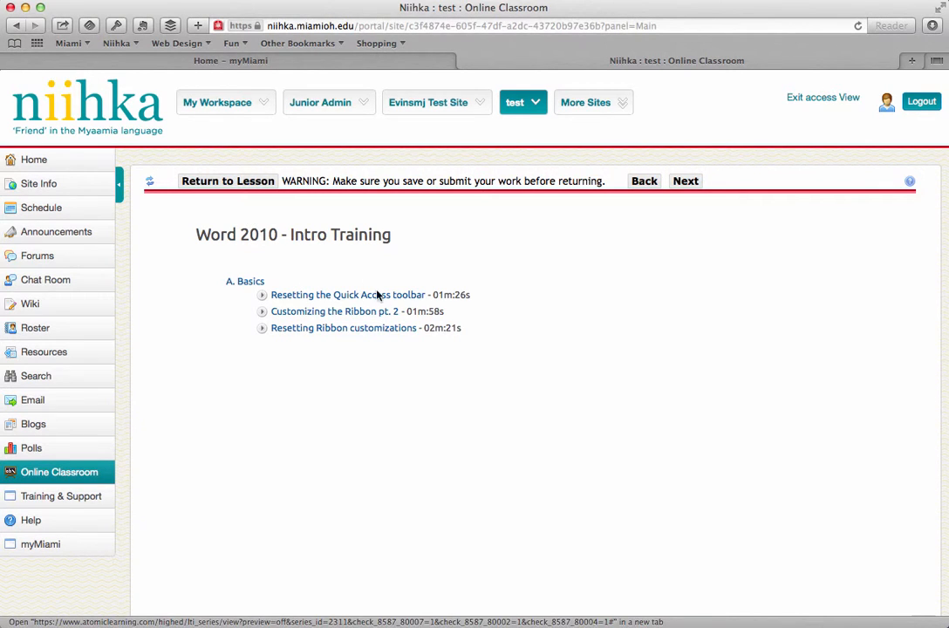
mouse_move(317, 387)
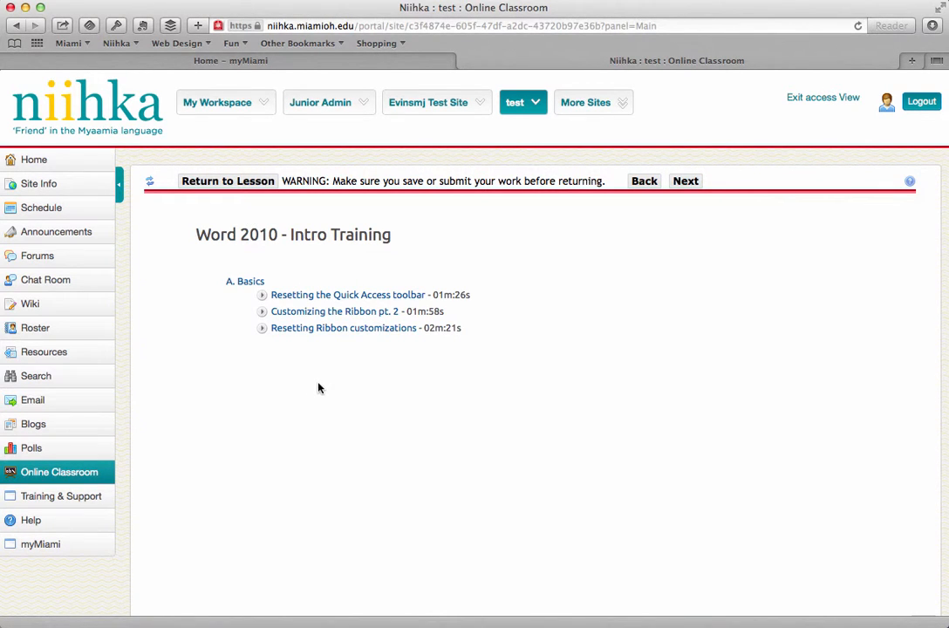
mouse_move(328, 360)
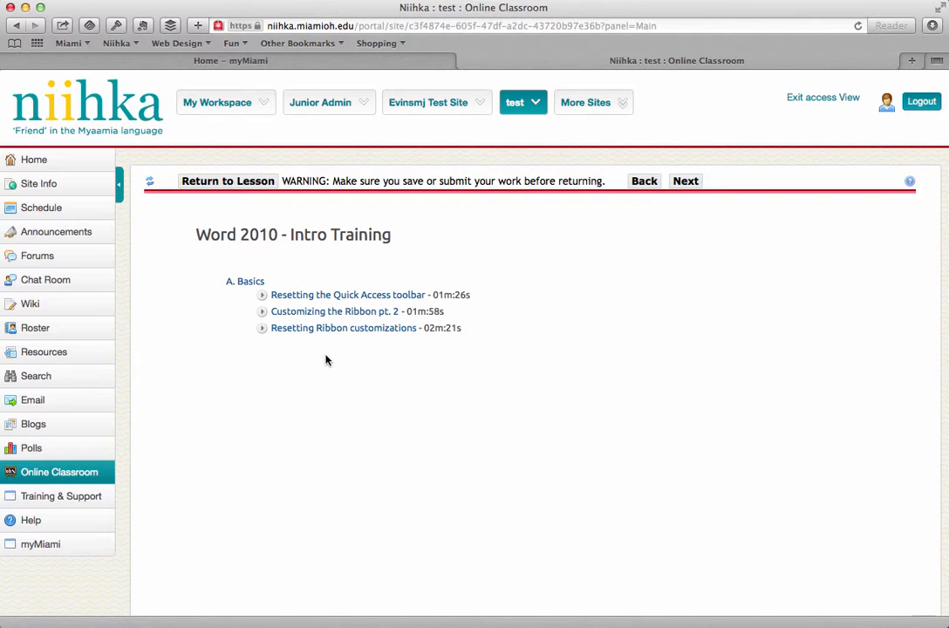